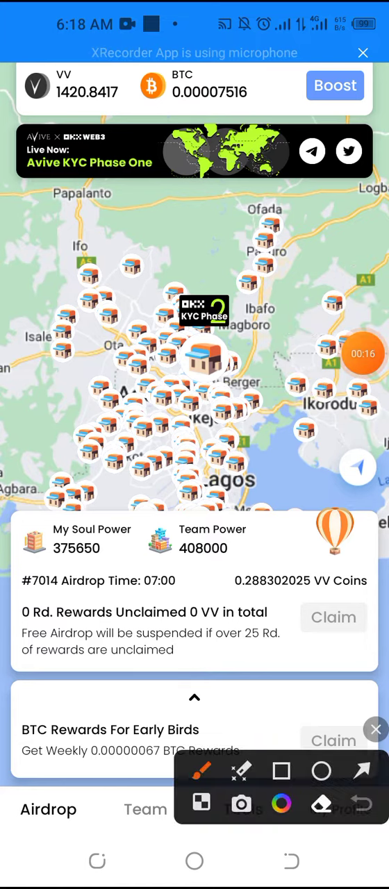
Open Avive's OKX Listing page for KYC Phase 2 from the map home screen banner.
{"action": "left_click_drag", "start_coordinate": [99, 299], "coordinate": [137, 180]}
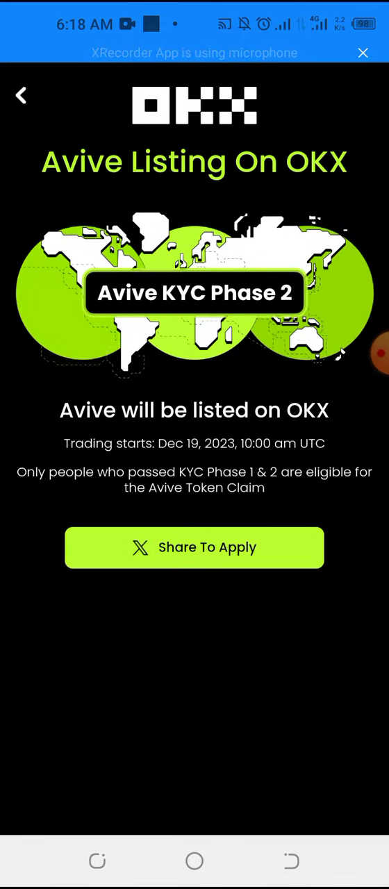
Switch from Avive to the OKX exchange app.
{"action": "left_click", "coordinate": [195, 548]}
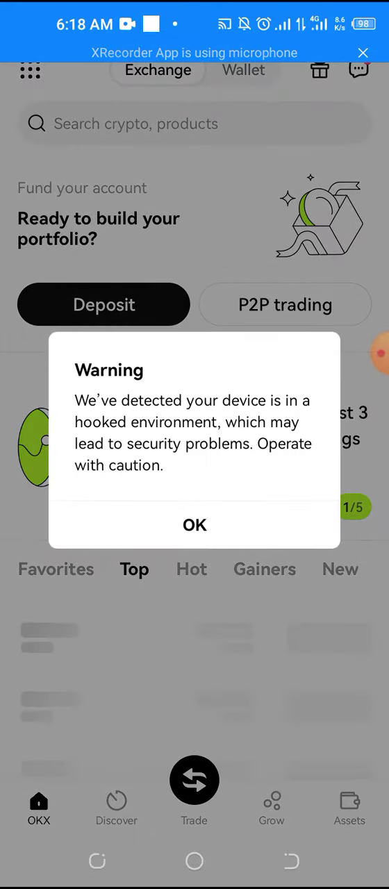
Dismiss the security warning, then search 'aviv' and choose AVIVE as the crypto to deposit.
{"action": "left_click", "coordinate": [195, 524]}
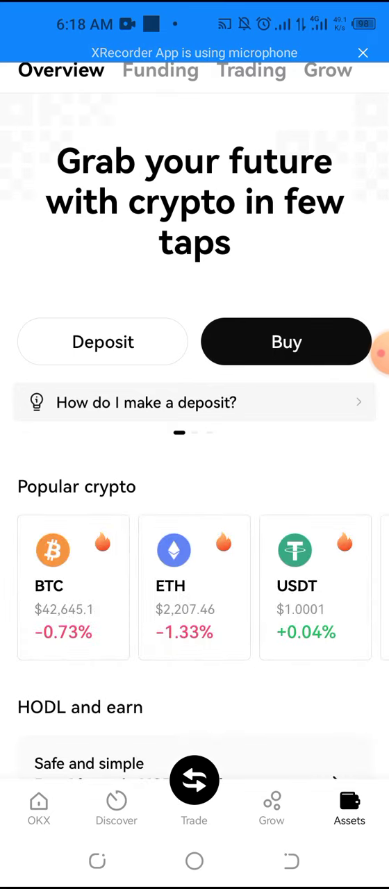
{"action": "left_click", "coordinate": [286, 341]}
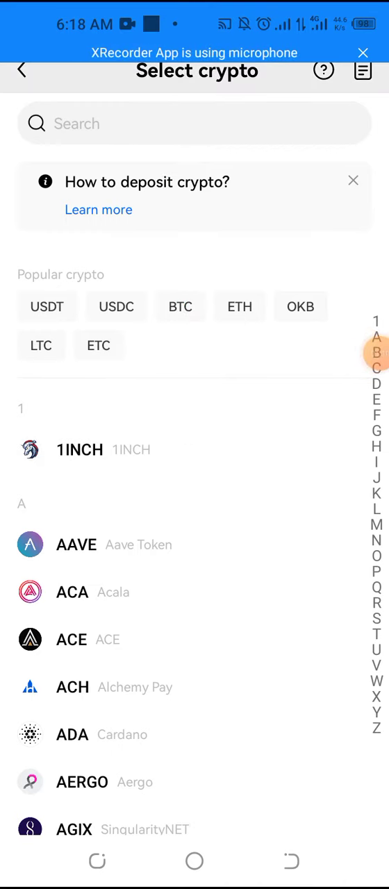
{"action": "left_click", "coordinate": [195, 124]}
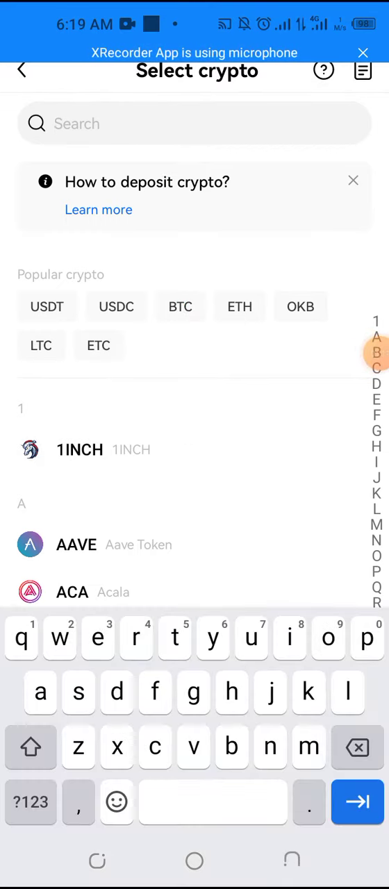
{"action": "type", "text": "aviv"}
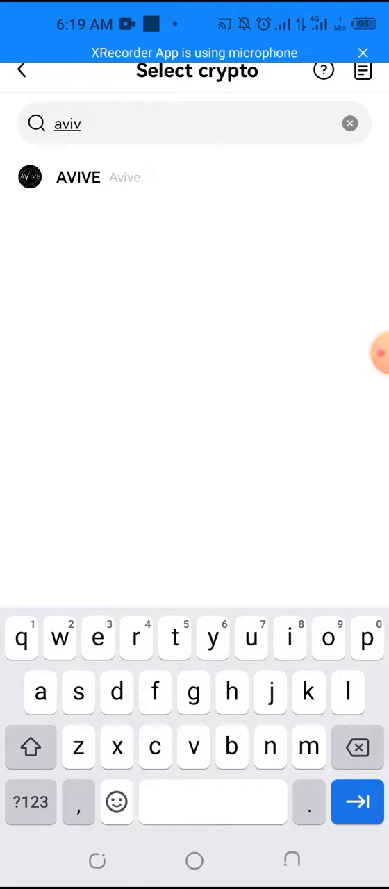
{"action": "left_click", "coordinate": [79, 177]}
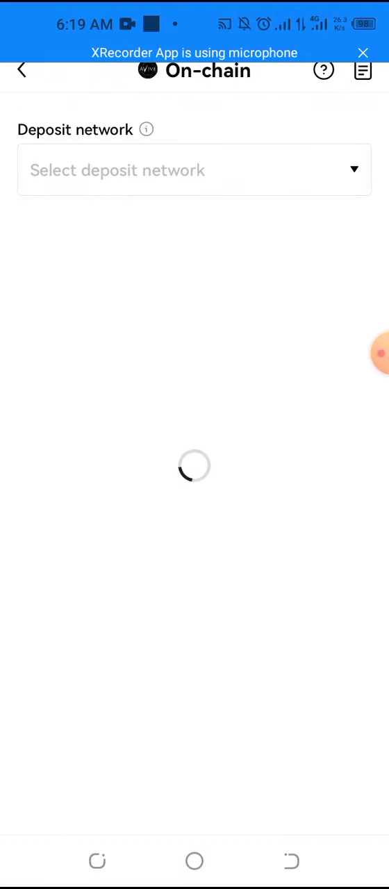
Choose the AVIVE-Arbitrum One deposit network and copy its deposit address.
{"action": "left_click", "coordinate": [194, 171]}
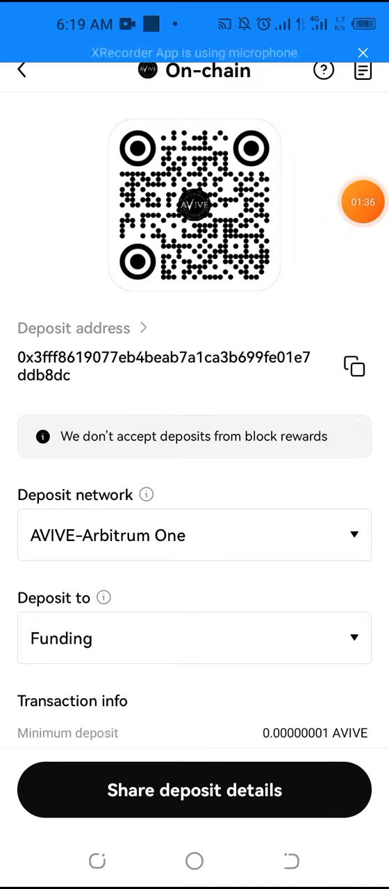
{"action": "left_click", "coordinate": [362, 201]}
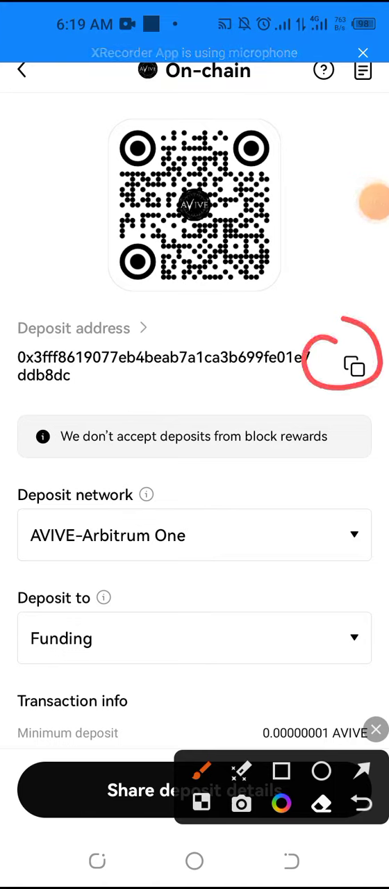
{"action": "left_click", "coordinate": [353, 367]}
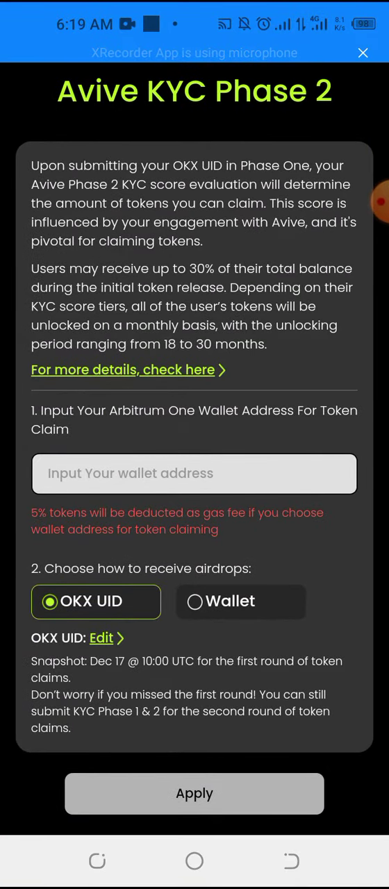
Paste the Arbitrum One address, receive airdrops to Wallet, apply, and share to Twitter.
{"action": "left_click", "coordinate": [194, 473]}
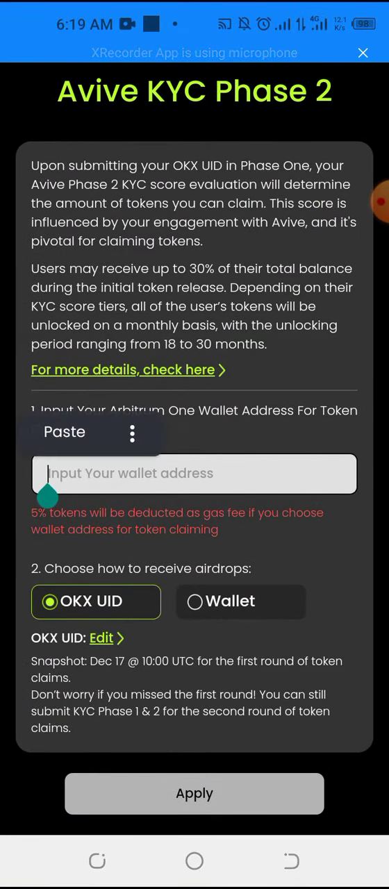
{"action": "left_click", "coordinate": [64, 431]}
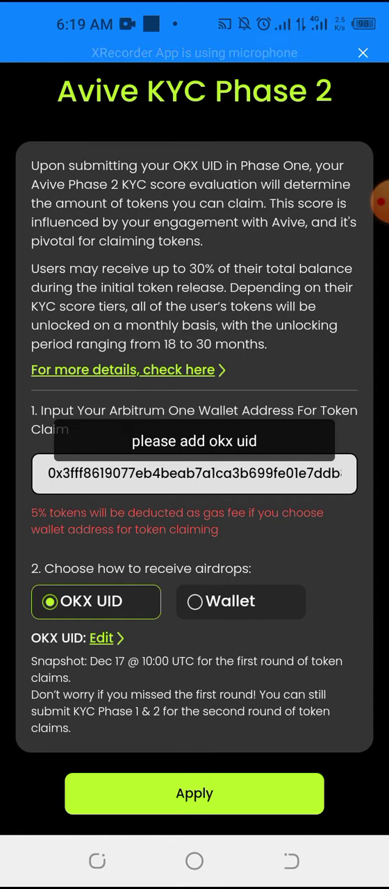
{"action": "left_click", "coordinate": [195, 601]}
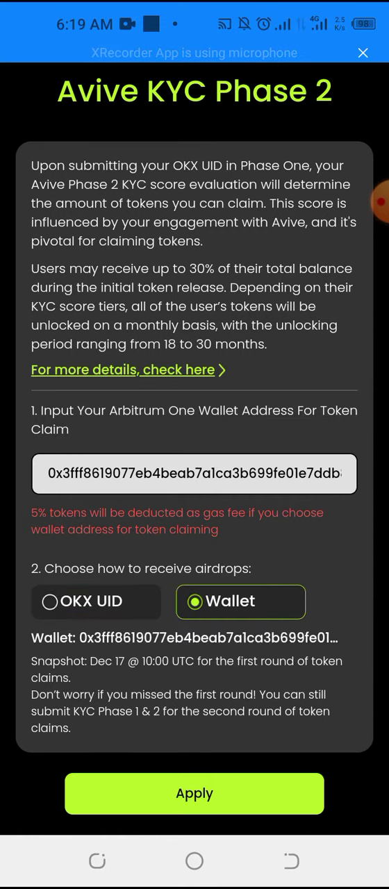
{"action": "left_click", "coordinate": [194, 793]}
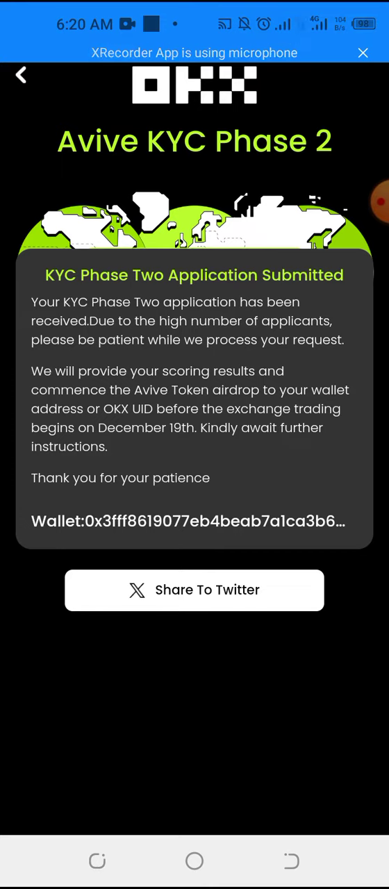
{"action": "left_click", "coordinate": [194, 590]}
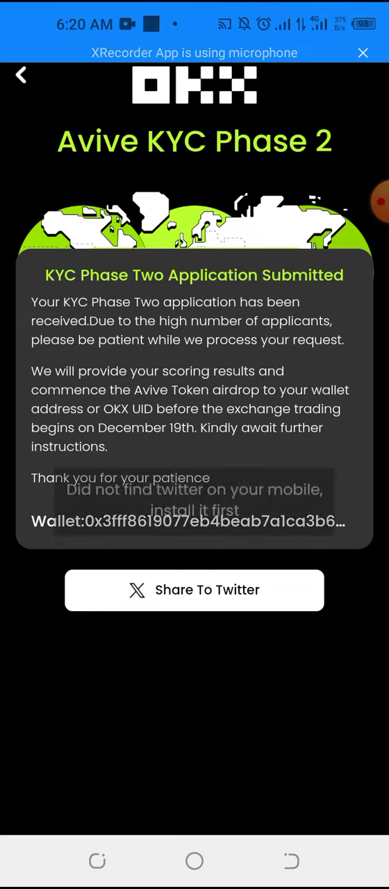
{"action": "left_click", "coordinate": [194, 590]}
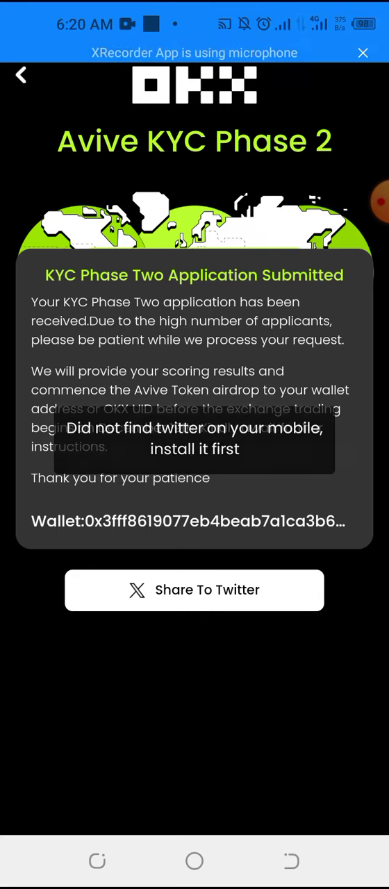